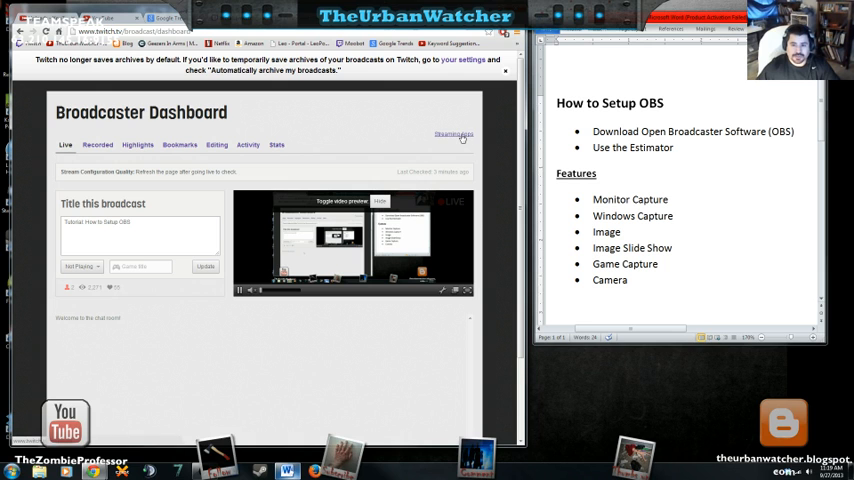
Search Google for 'obs' to list the Open Broadcaster Software site
left_click(454, 132)
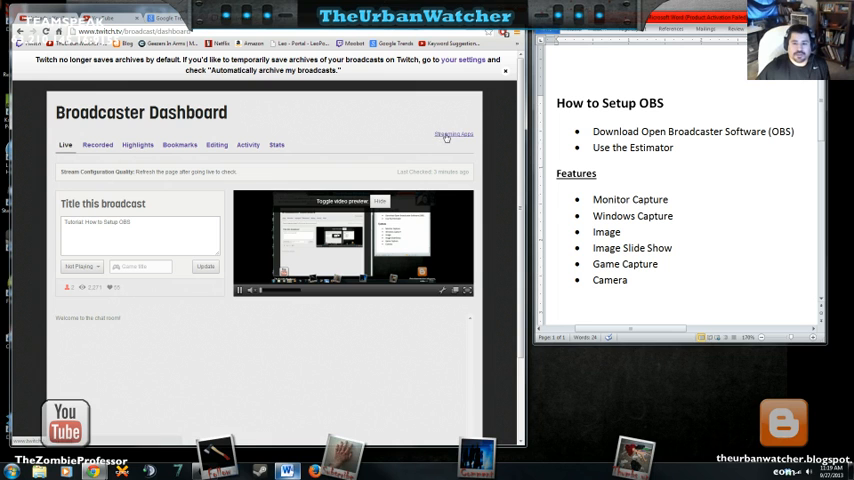
left_click(444, 132)
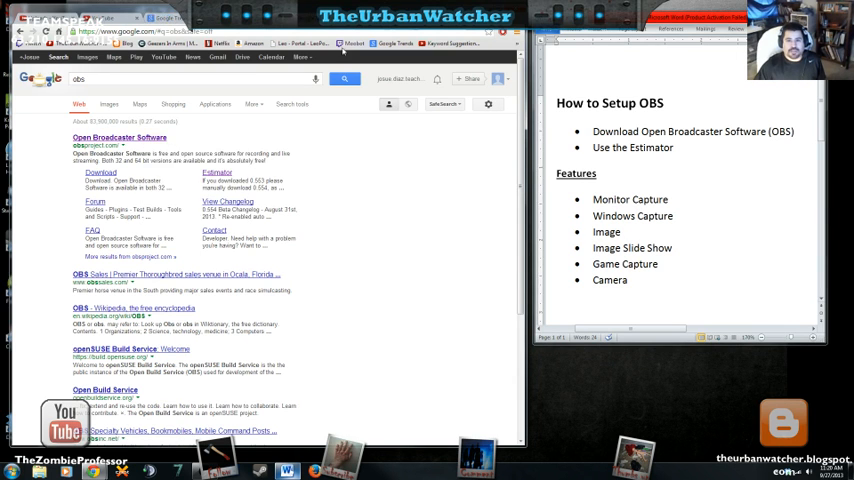
left_click(108, 136)
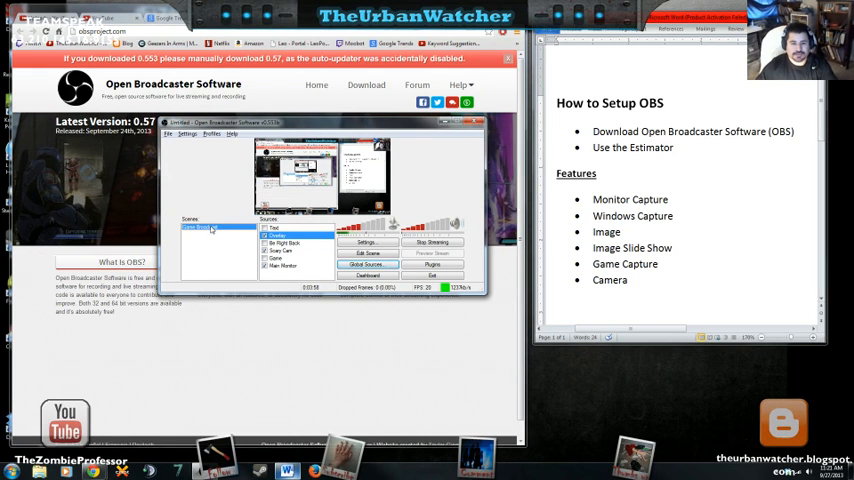
Bring up the Sources box menu in the freshly launched OBS
right_click(208, 232)
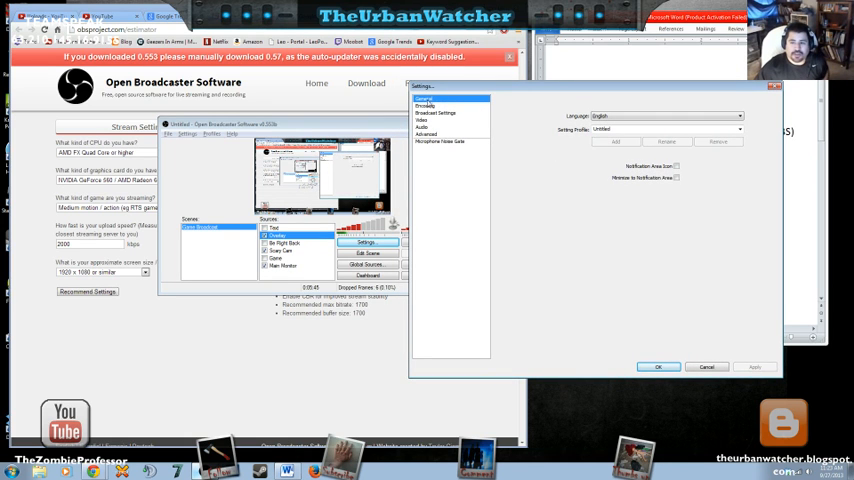
Set broadcast Mode to Live Stream with Twitch as the streaming service and a server chosen
left_click(428, 106)
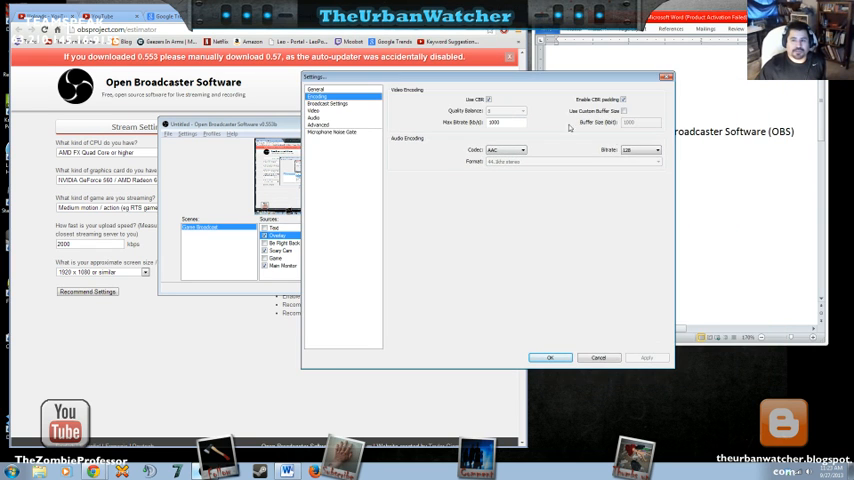
left_click(328, 104)
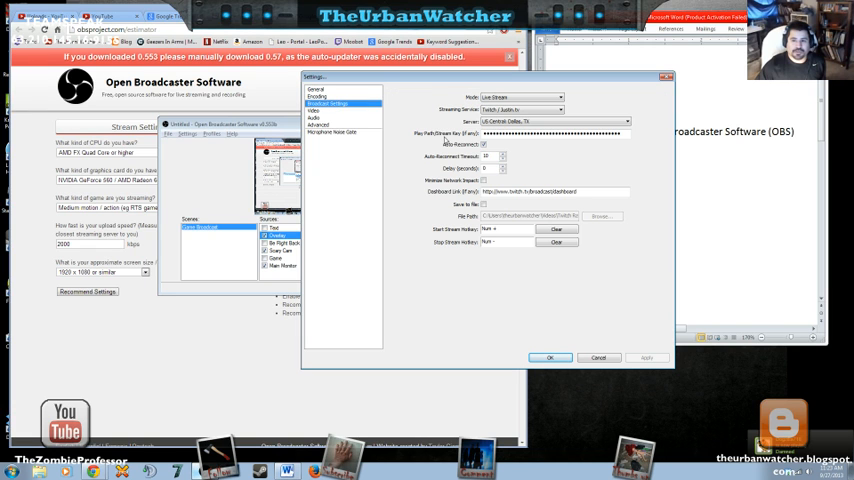
left_click(318, 130)
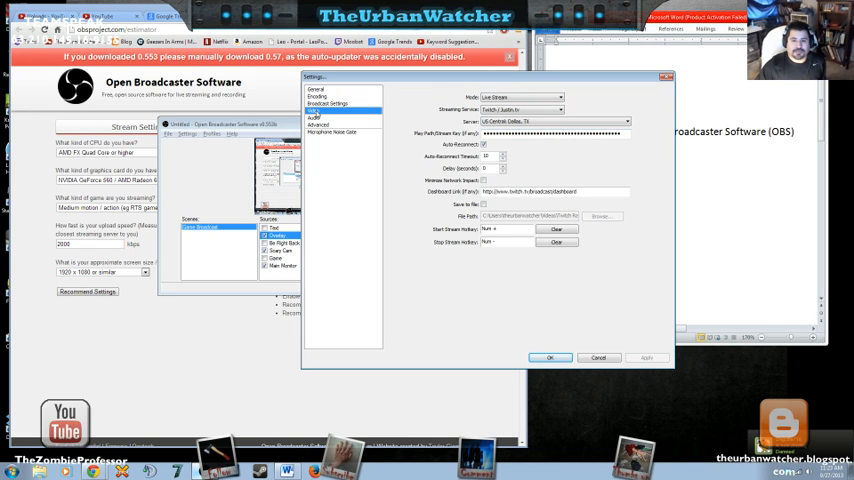
left_click(312, 106)
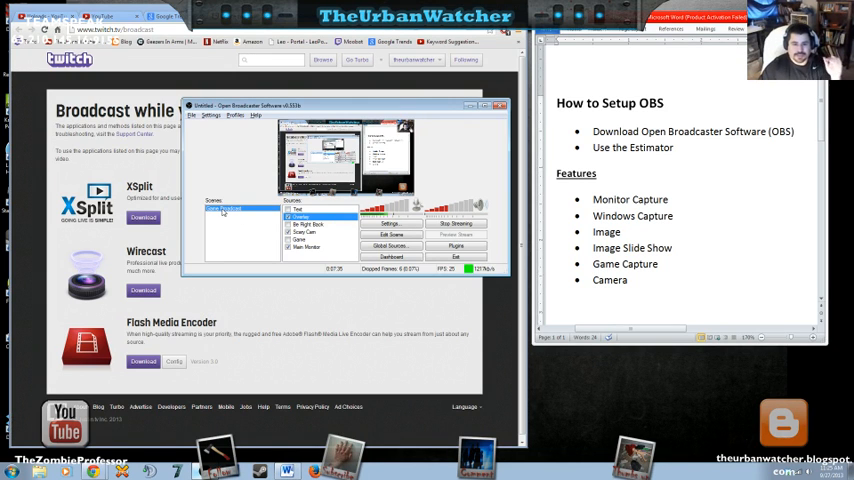
Show the Add submenu listing the source types available for the scene
right_click(228, 210)
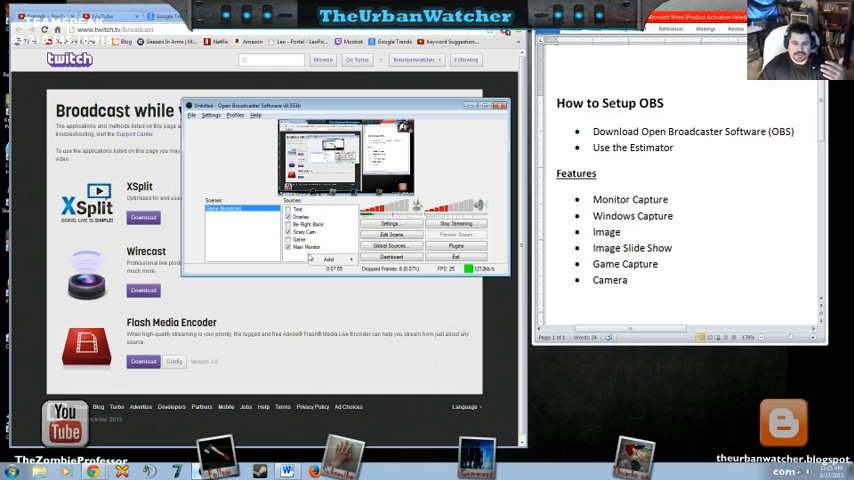
Add a Monitor Capture source, name it and reach its capture properties
left_click(328, 260)
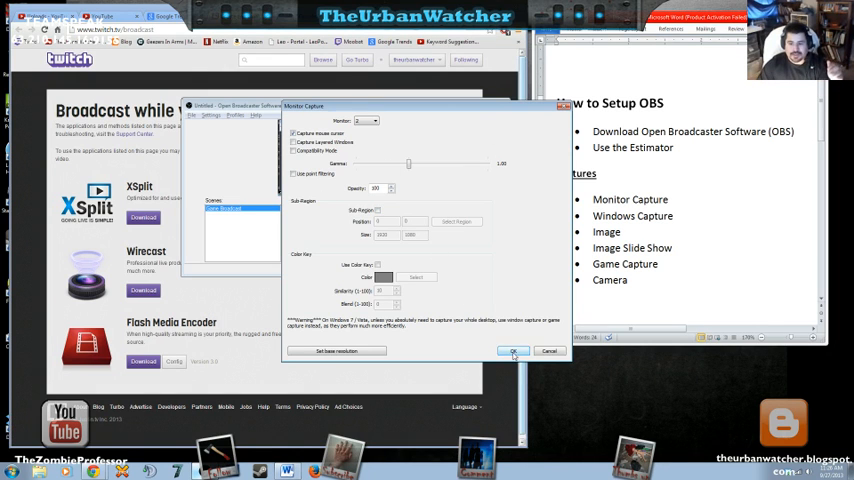
left_click(512, 352)
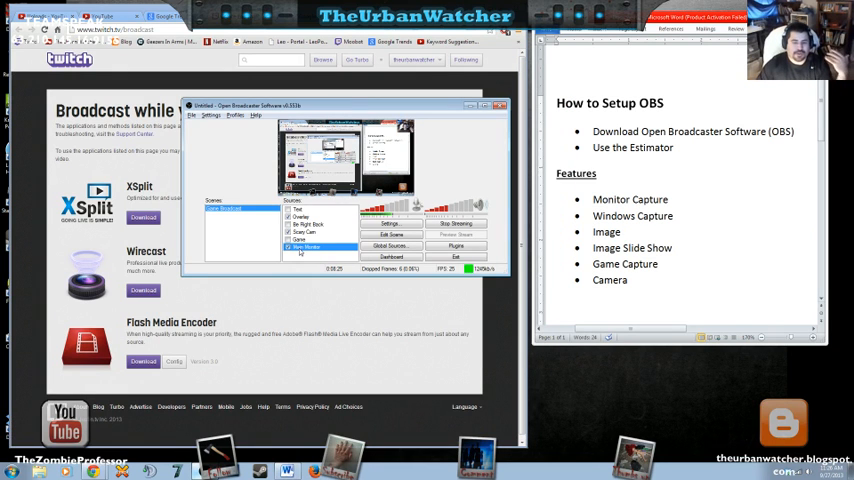
right_click(310, 232)
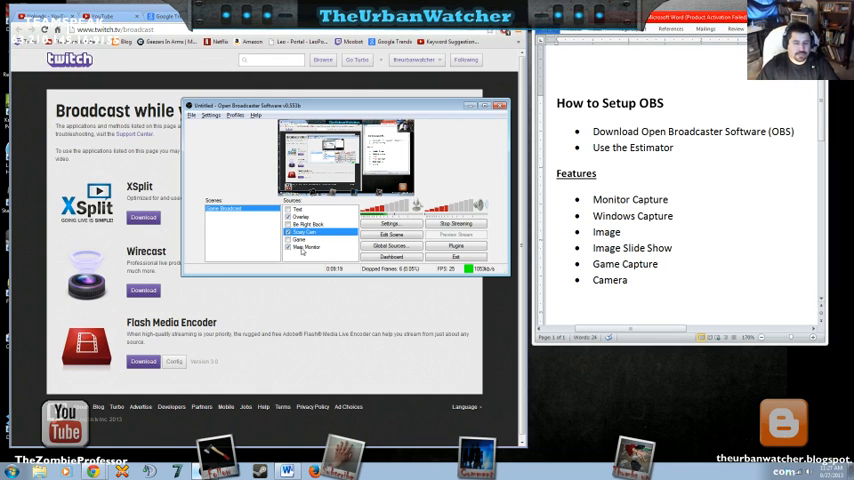
Add a new source of the chosen type, confirm its name and reach its properties
right_click(304, 244)
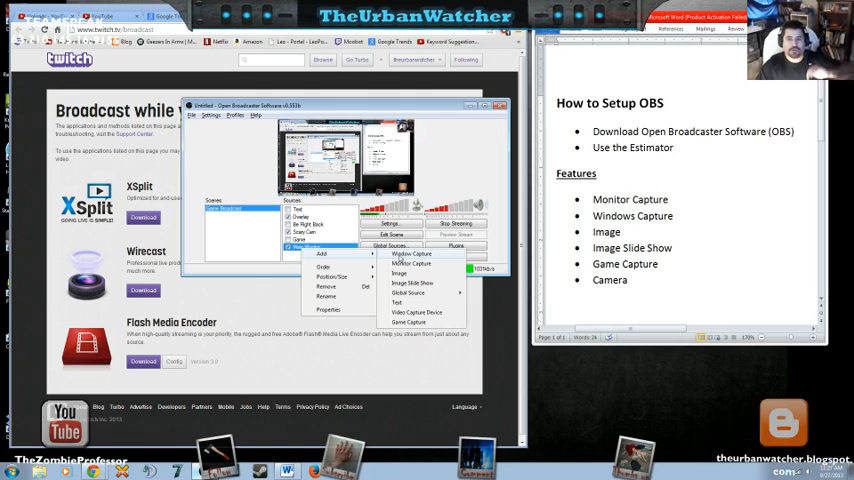
left_click(498, 104)
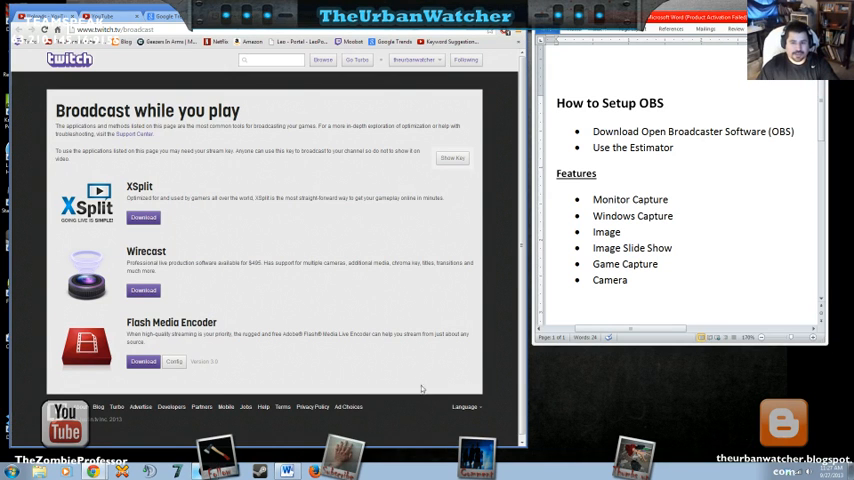
left_click(264, 468)
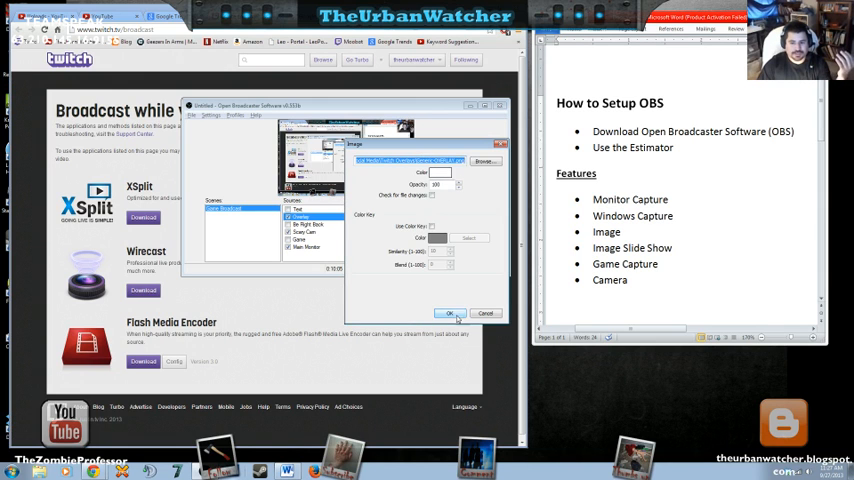
Confirm the new source's settings so it joins the scene's sources list
left_click(452, 312)
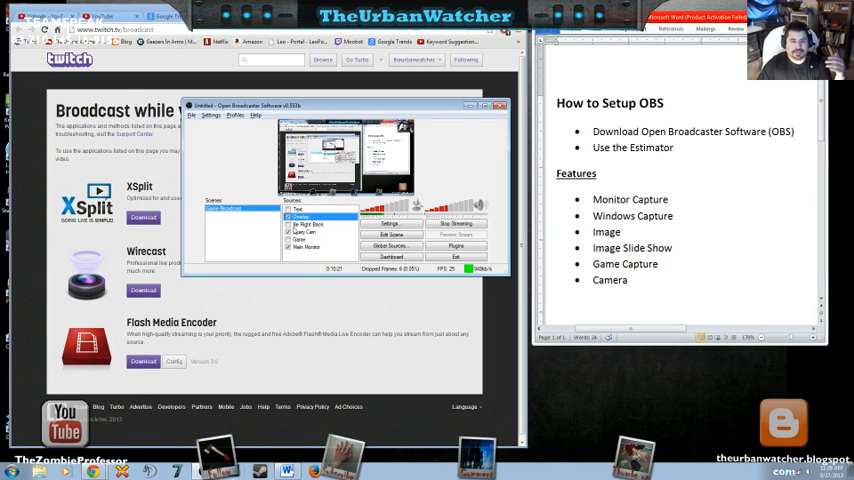
Add another source of the chosen type and confirm its properties
right_click(304, 218)
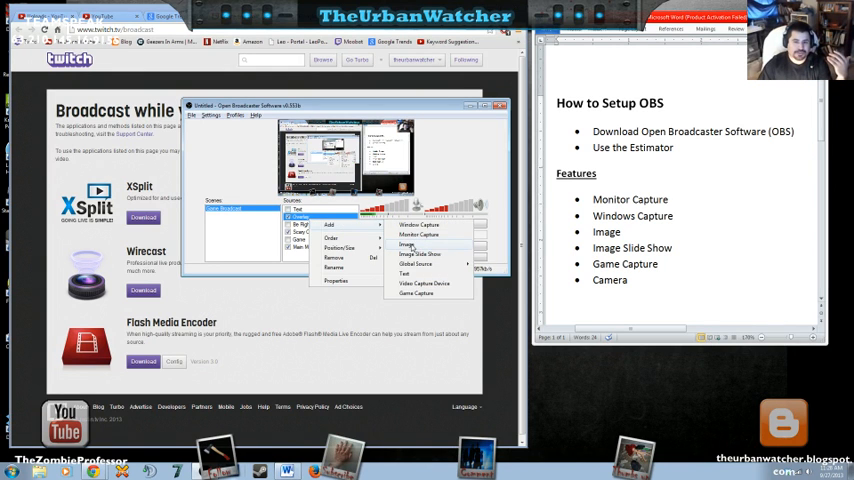
left_click(404, 244)
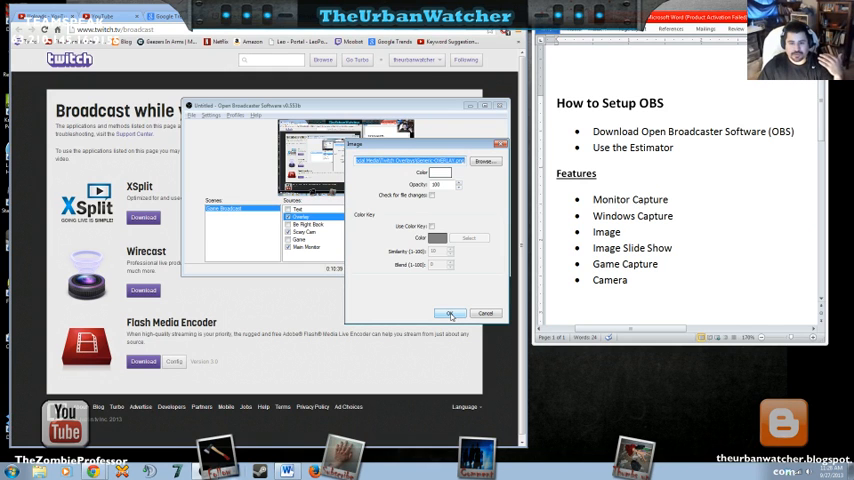
left_click(448, 312)
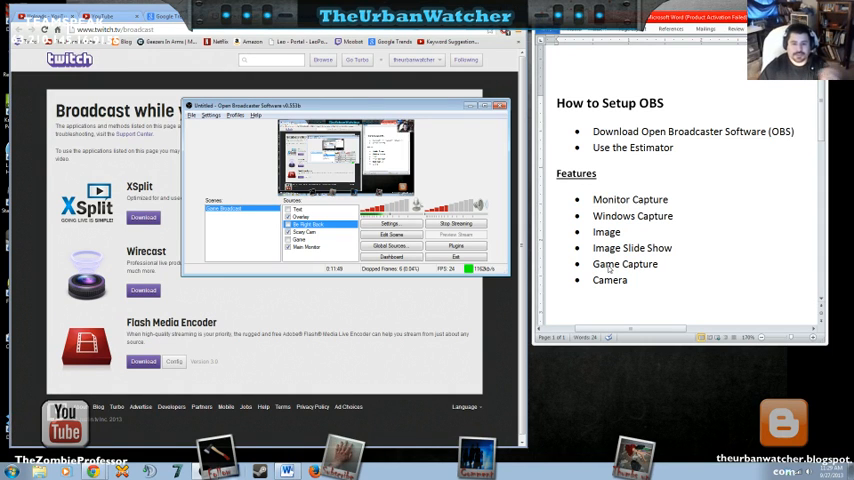
Bring up the Add options to start a further source for the scene
right_click(304, 224)
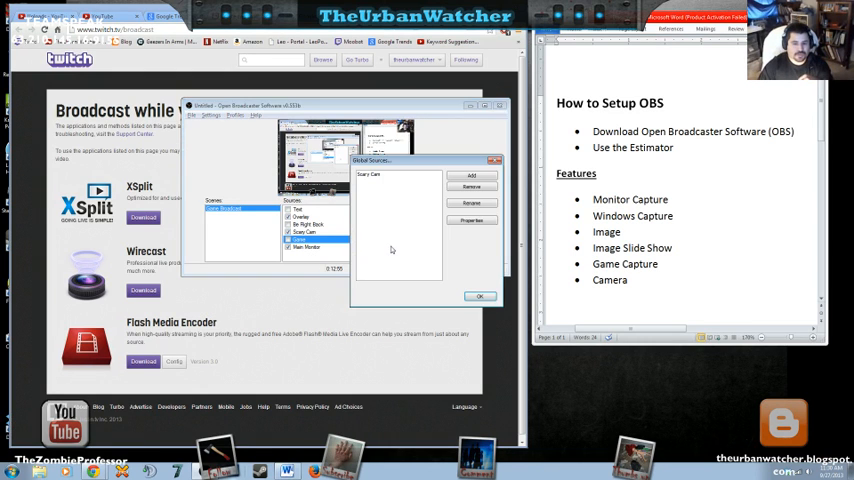
left_click(376, 176)
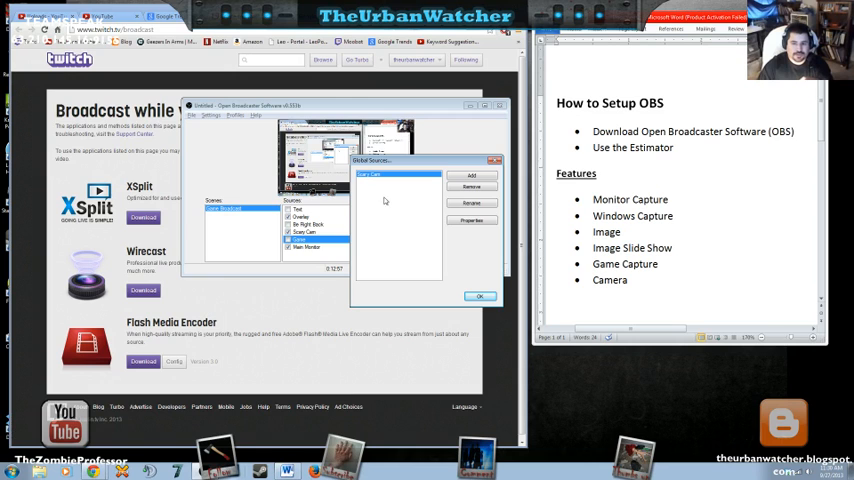
left_click(472, 176)
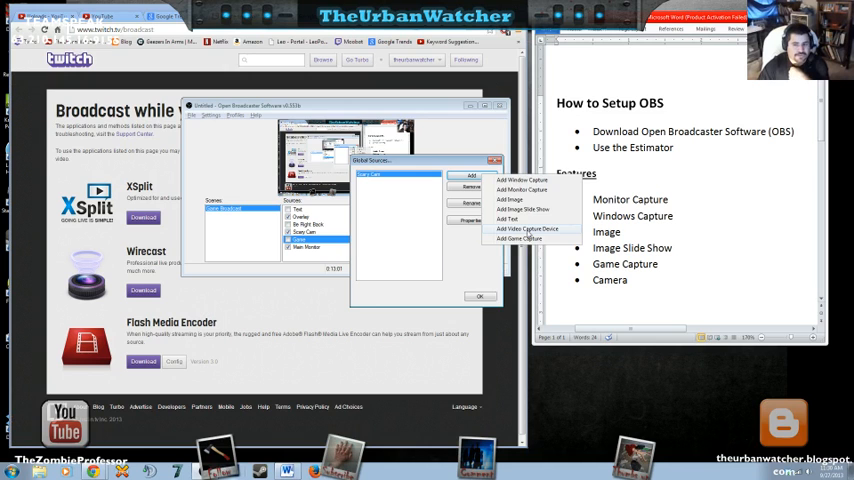
left_click(520, 238)
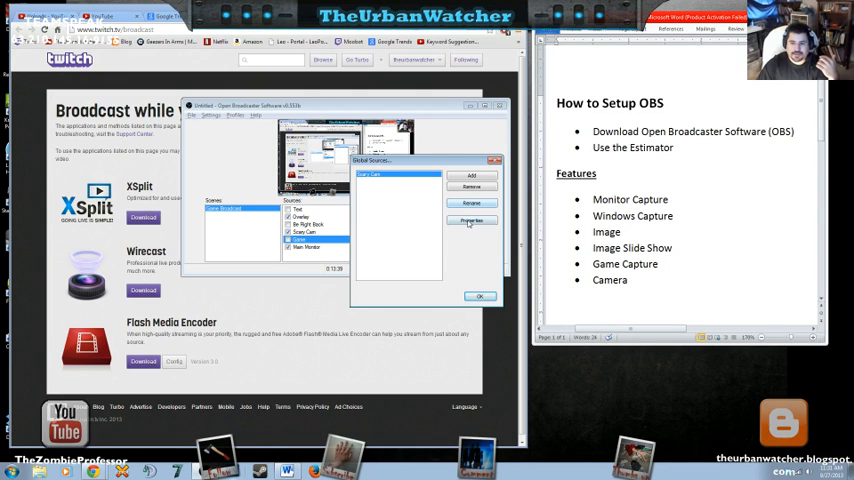
left_click(470, 220)
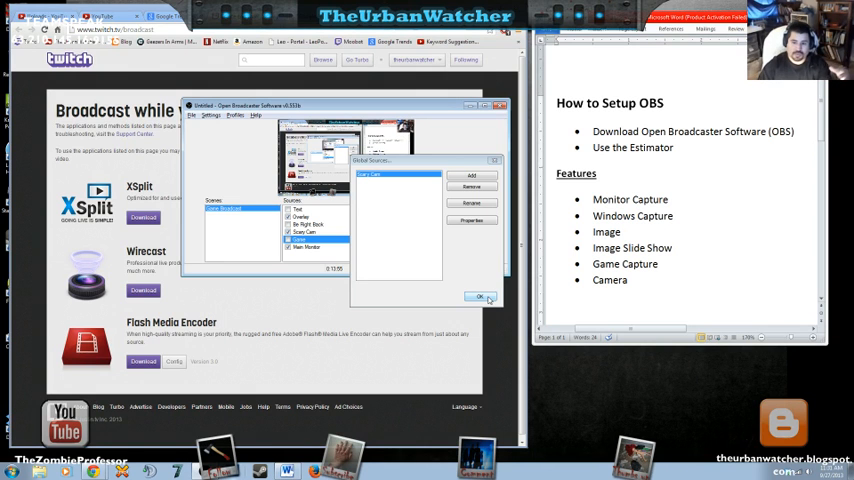
Close the scene dialog, then dismiss the Sources menu without choosing anything
left_click(478, 296)
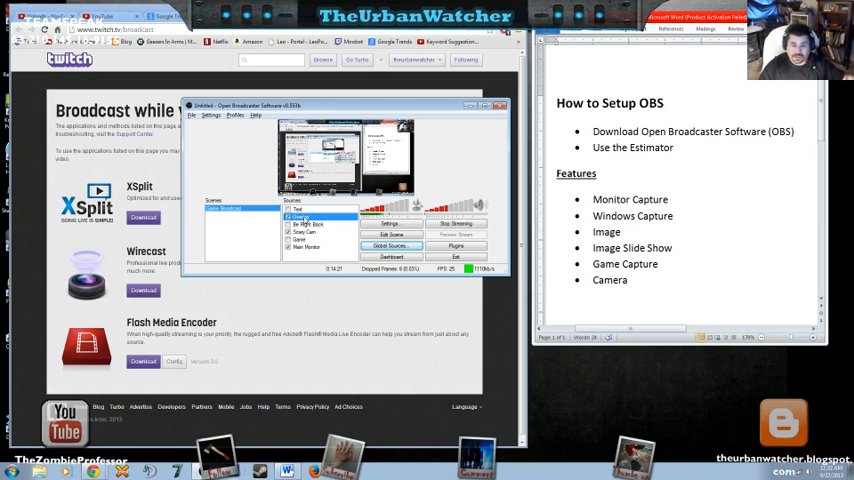
right_click(310, 216)
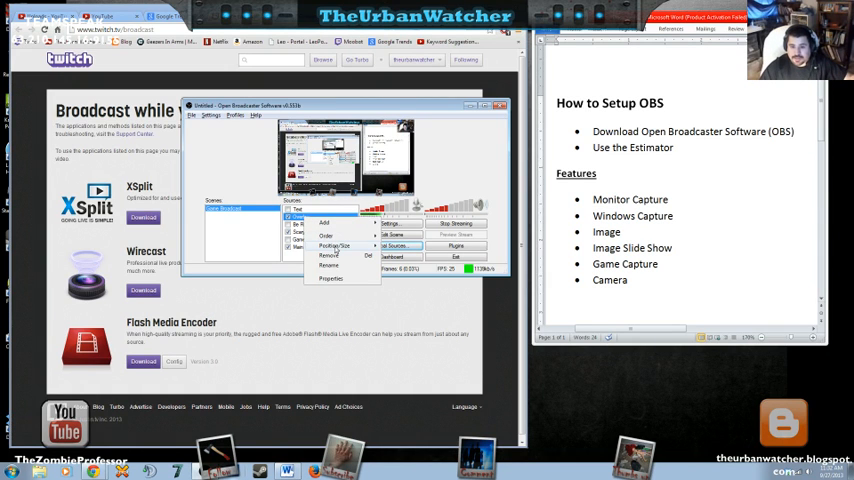
left_click(336, 244)
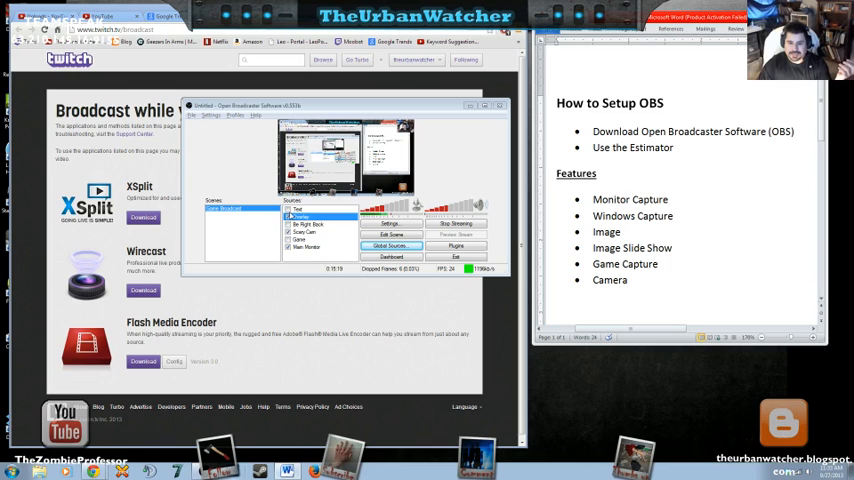
Add a Text source to the scene from the Sources list's Add menu
right_click(304, 230)
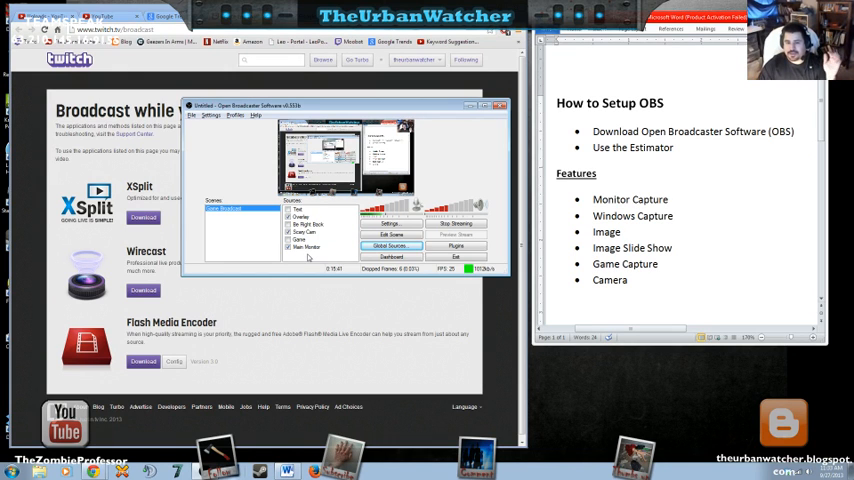
left_click(328, 260)
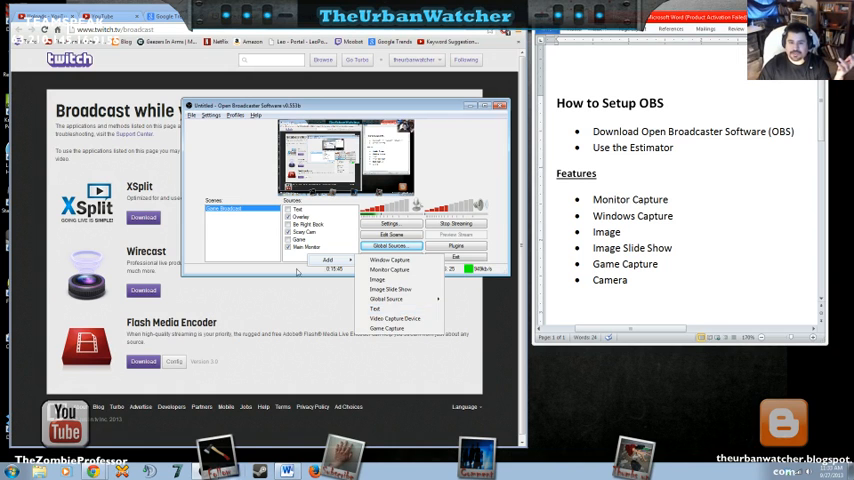
left_click(372, 308)
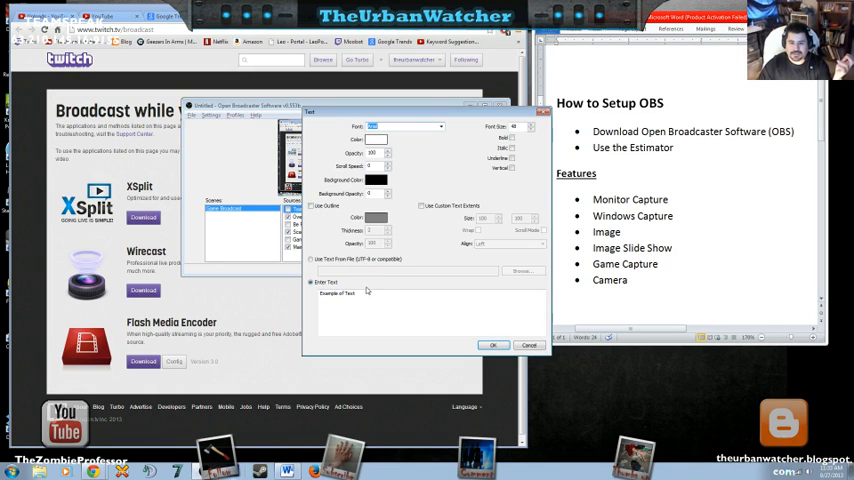